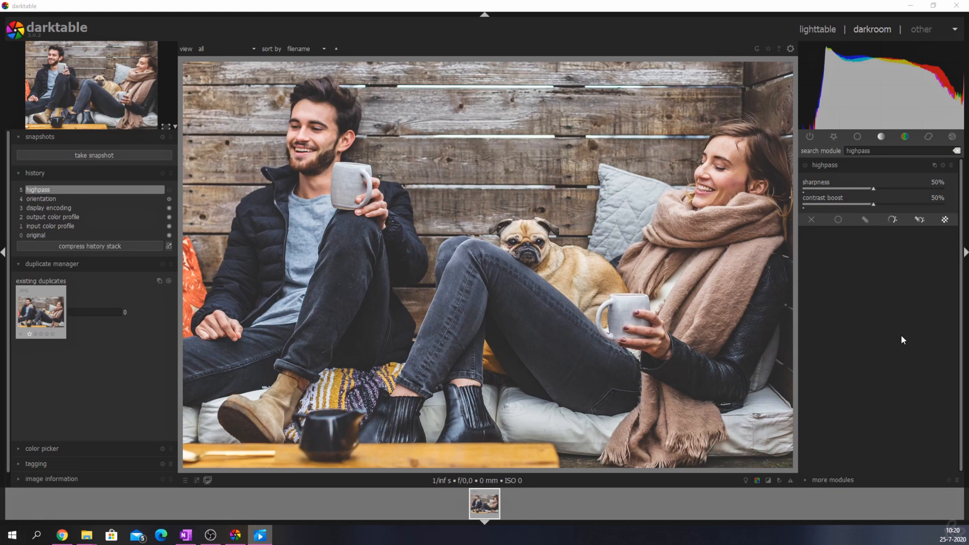
mouse_move(796, 205)
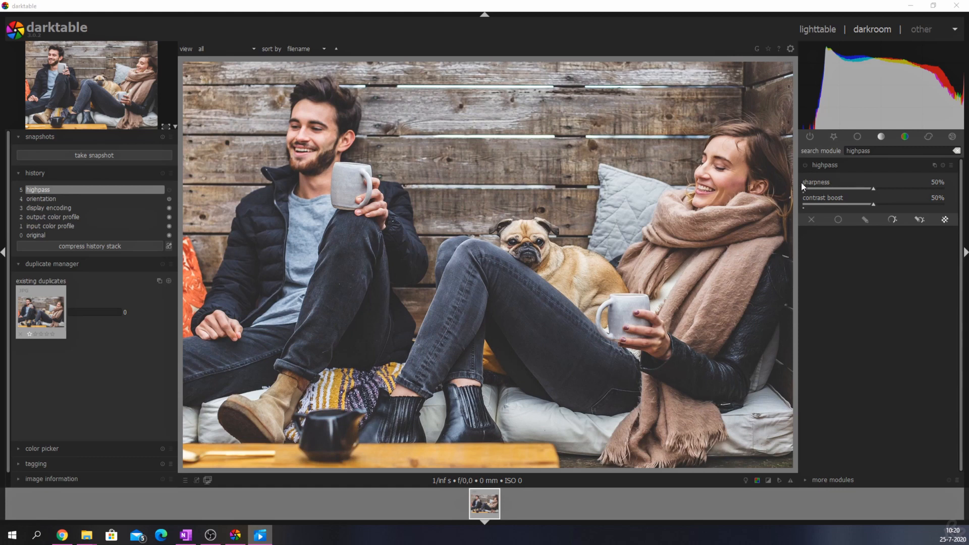
mouse_move(792, 200)
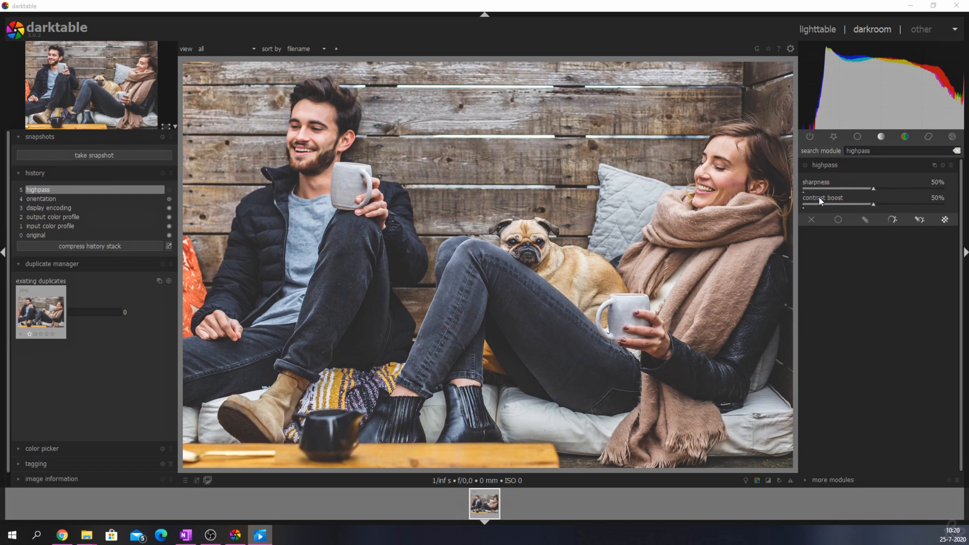
mouse_move(822, 198)
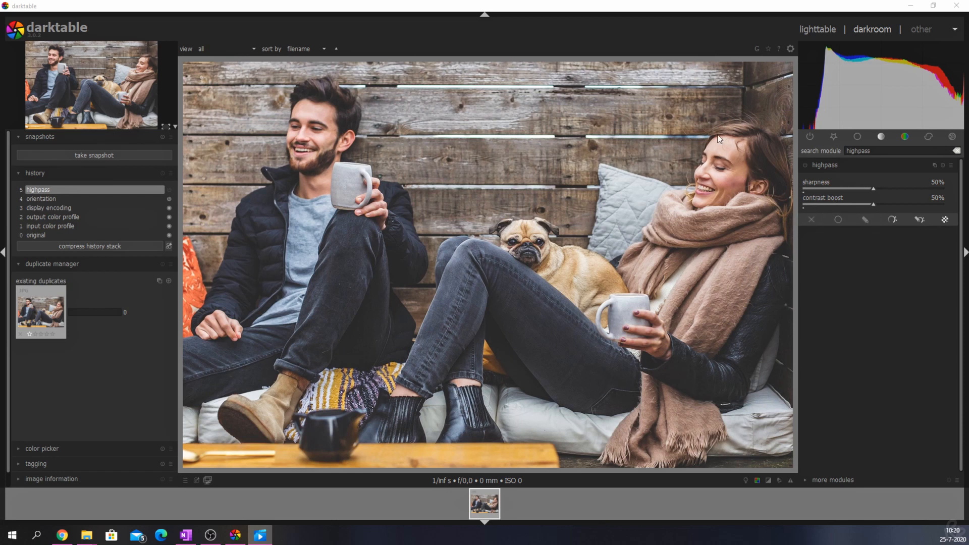
mouse_move(498, 154)
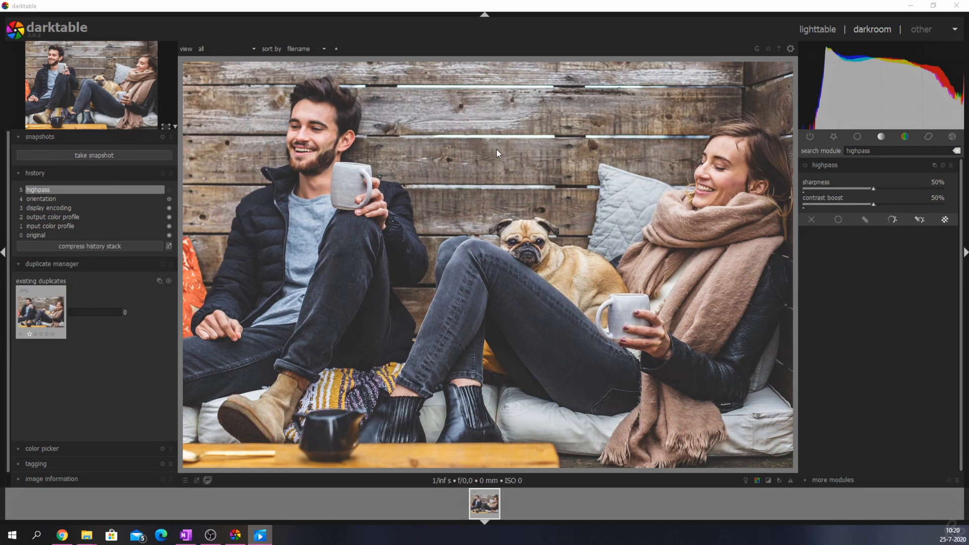
mouse_move(618, 279)
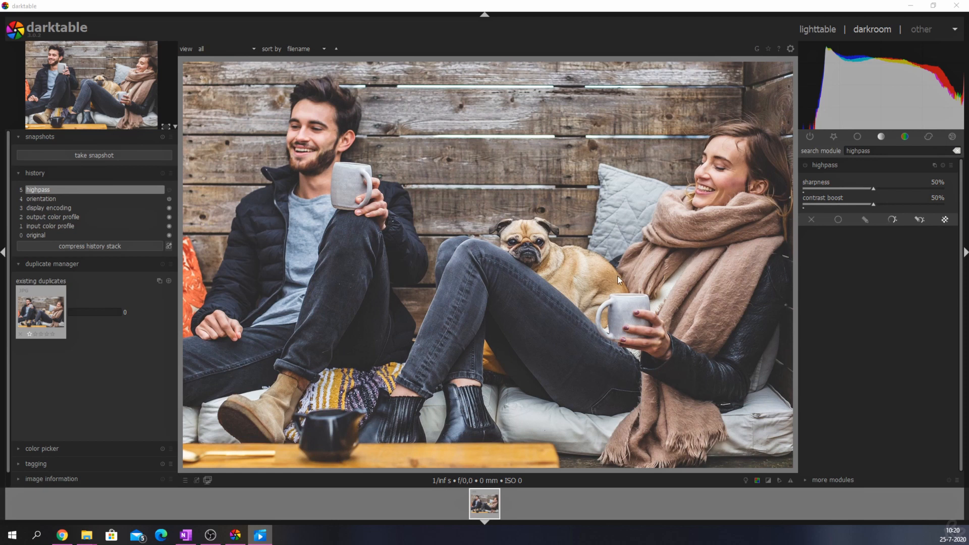
Enable highpass, try the sharpness slider up to maximum, then return it to 50%
left_click(806, 165)
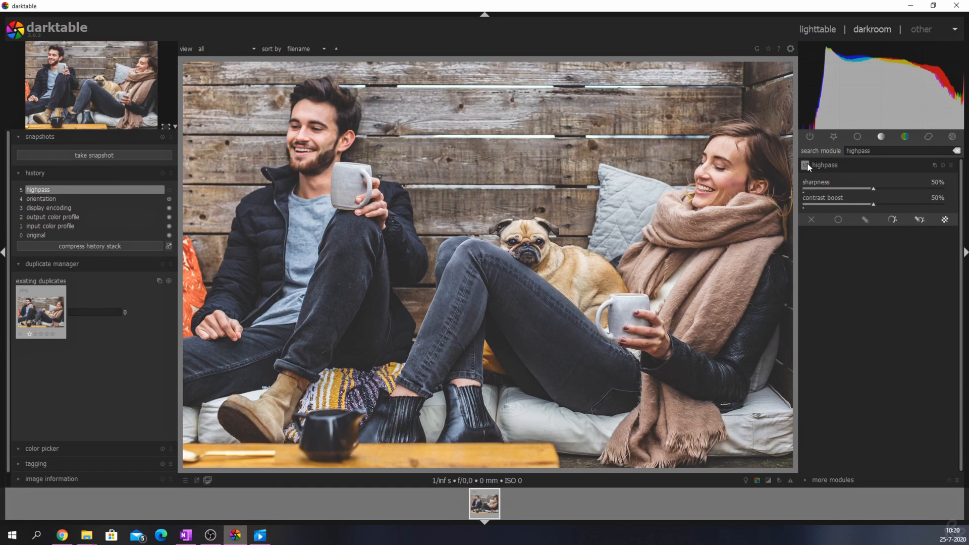
left_click(805, 165)
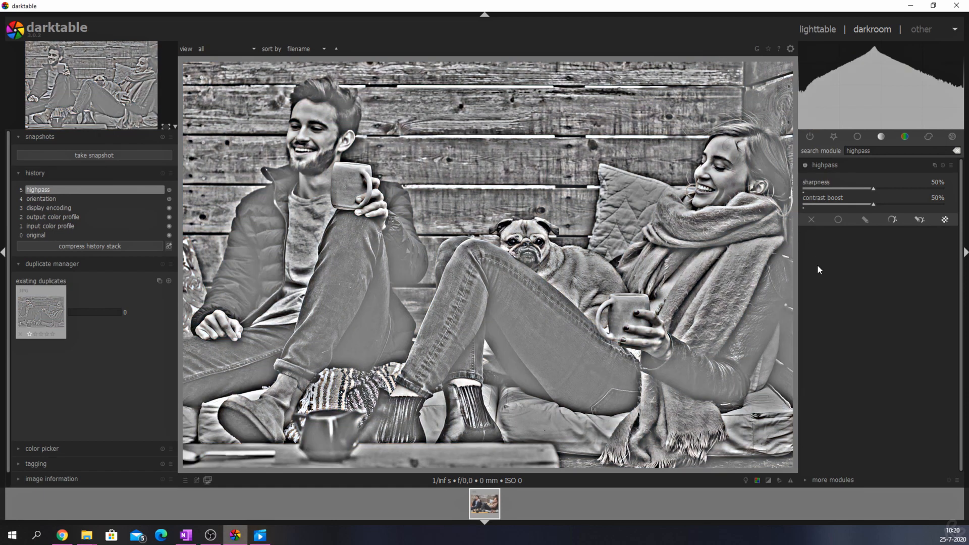
mouse_move(817, 272)
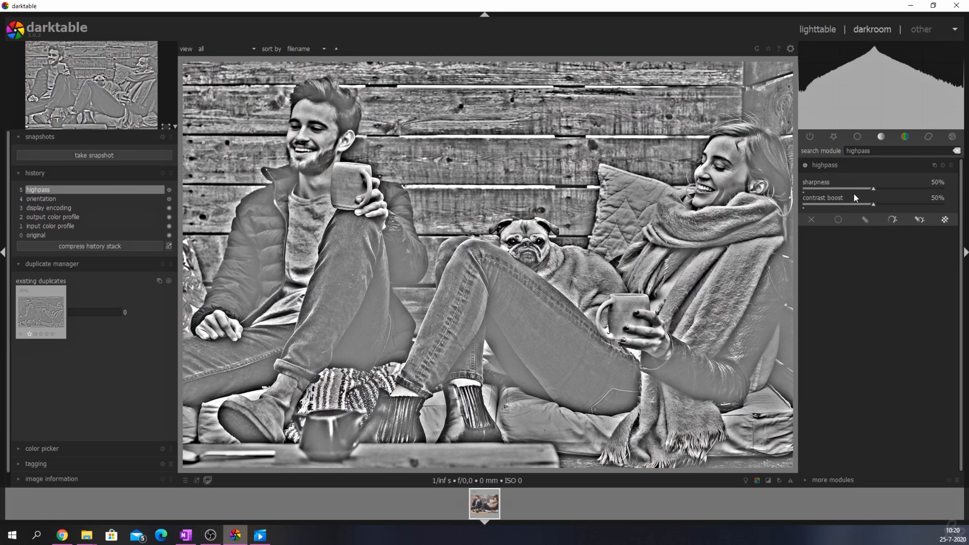
left_click_drag(873, 189, 925, 190)
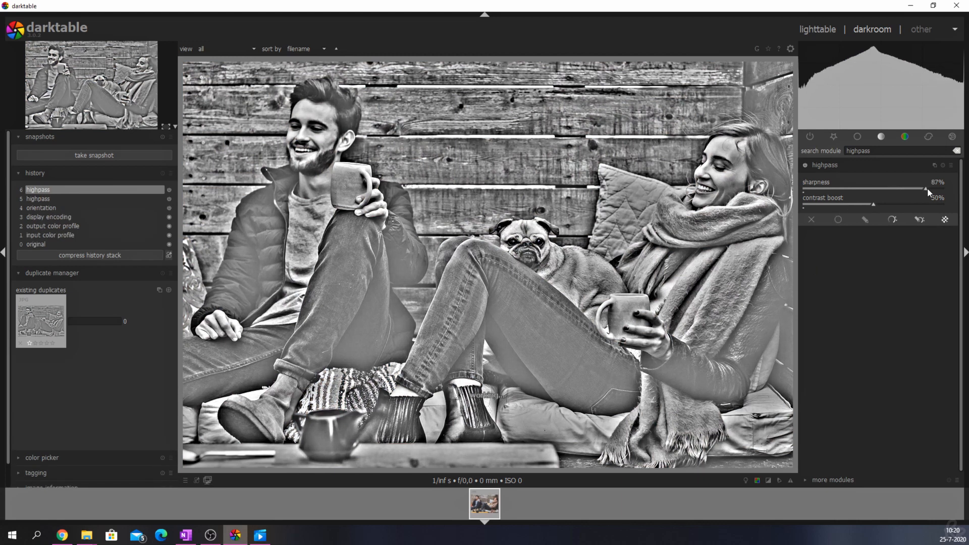
left_click_drag(921, 188, 942, 189)
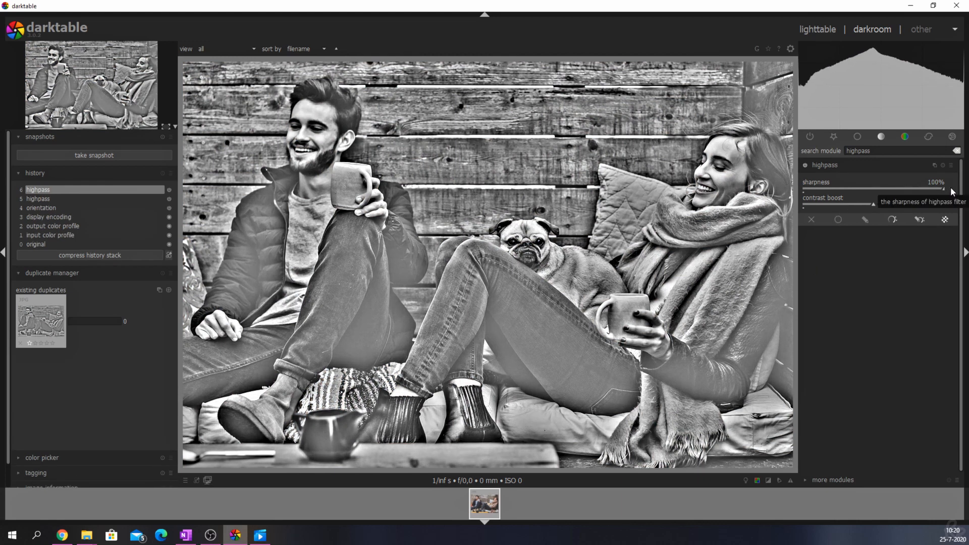
left_click_drag(942, 190, 871, 190)
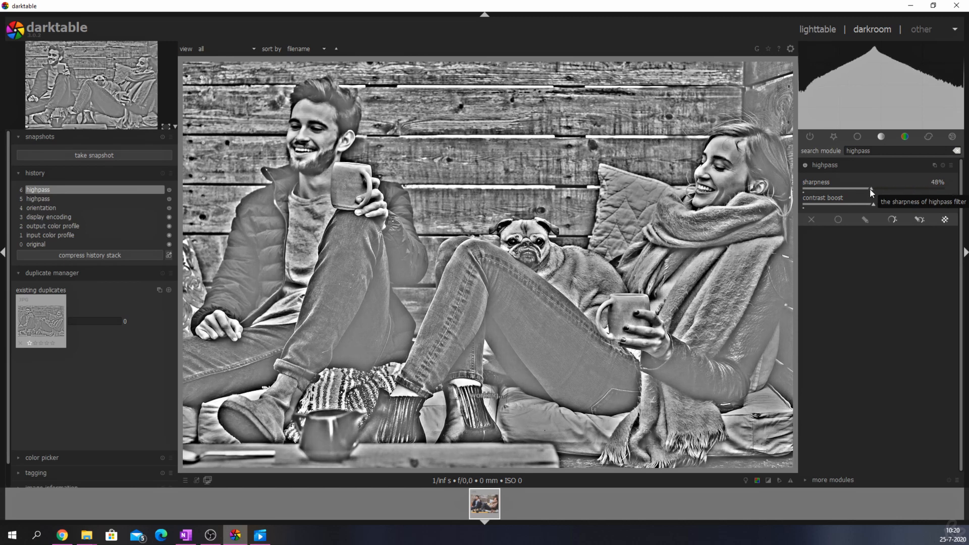
left_click_drag(870, 191, 815, 190)
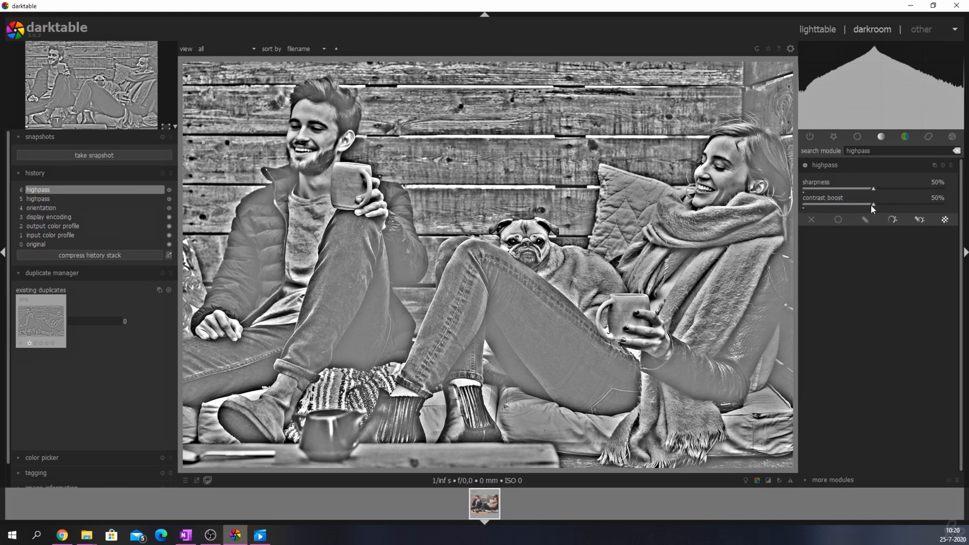
Experiment with the contrast boost slider and bring it back to 50%
left_click_drag(874, 207, 873, 207)
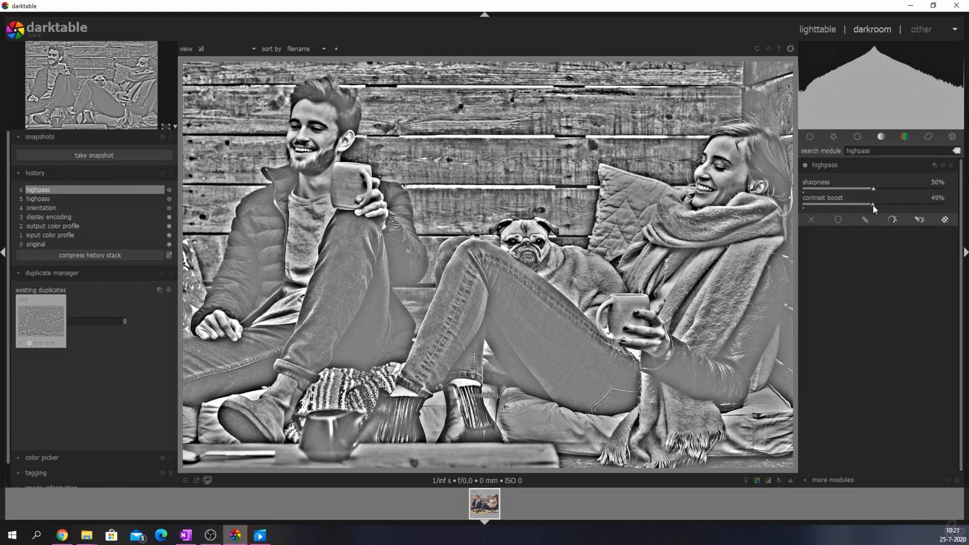
left_click_drag(874, 205, 942, 205)
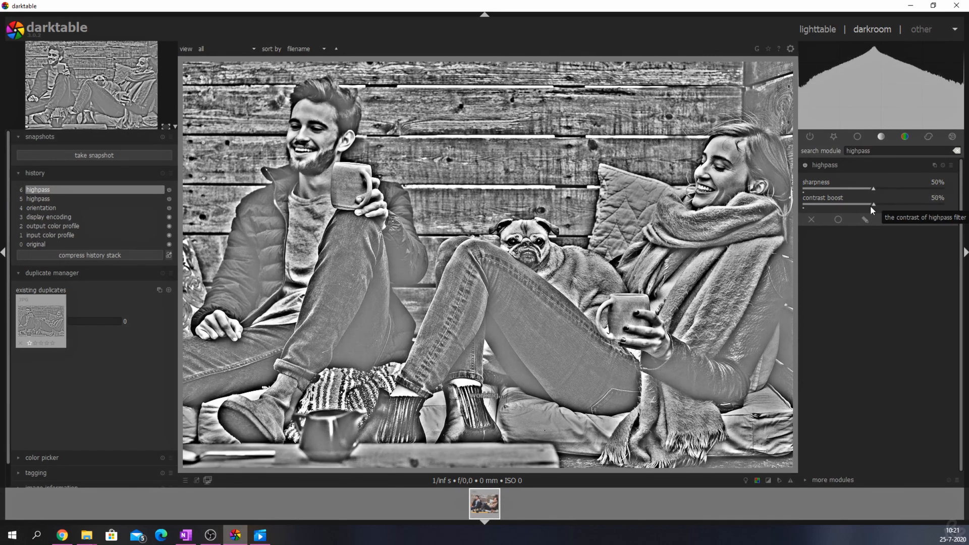
left_click_drag(873, 205, 816, 206)
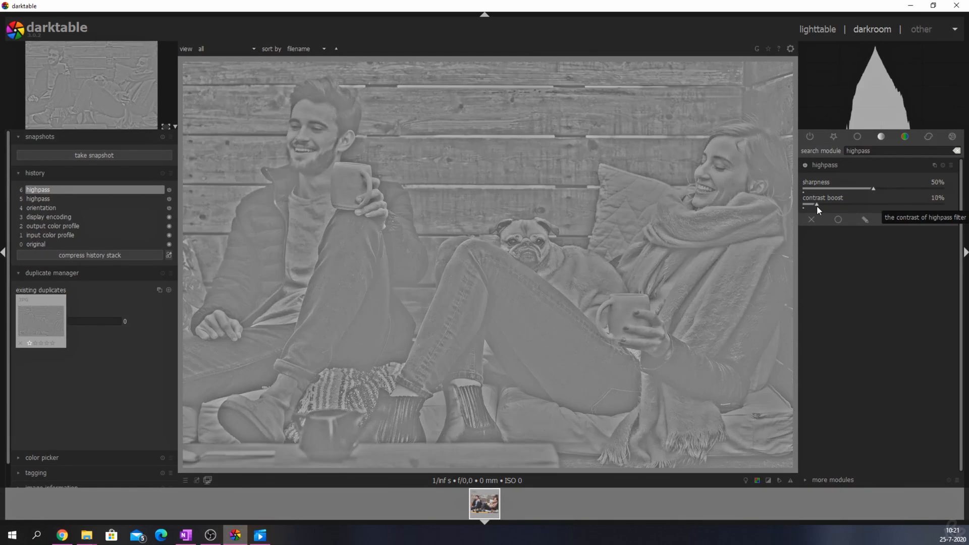
left_click_drag(809, 204, 871, 205)
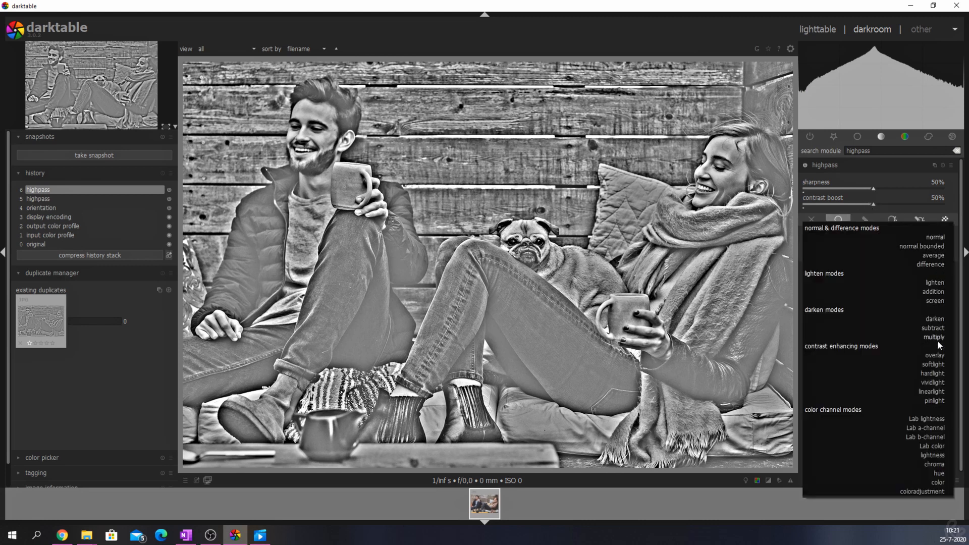
Choose softlight as the highpass blend mode and toggle the module to compare
left_click(932, 364)
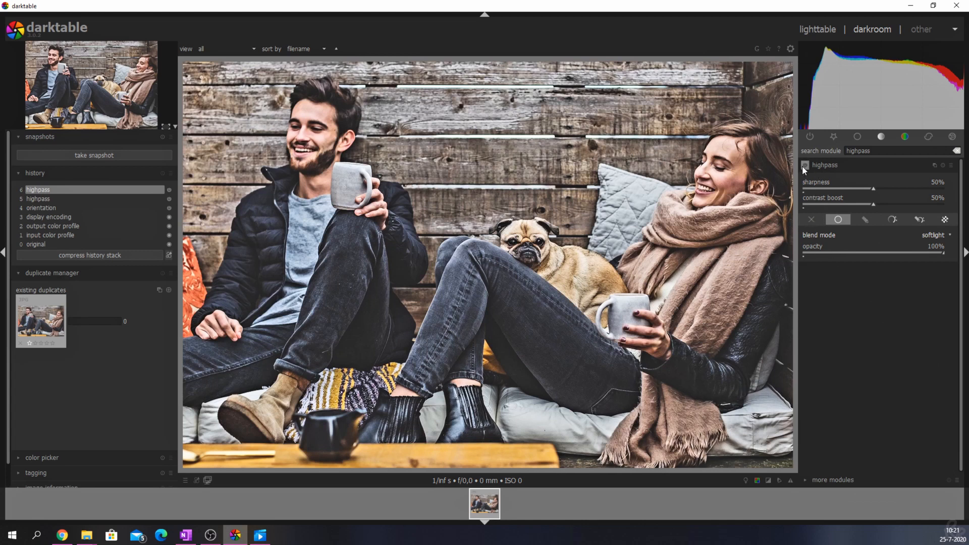
left_click(804, 165)
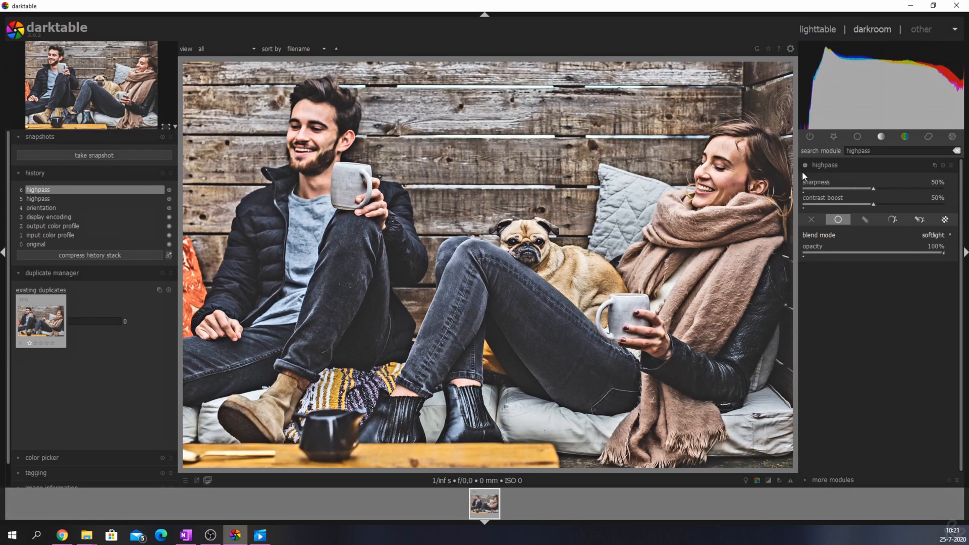
mouse_move(629, 261)
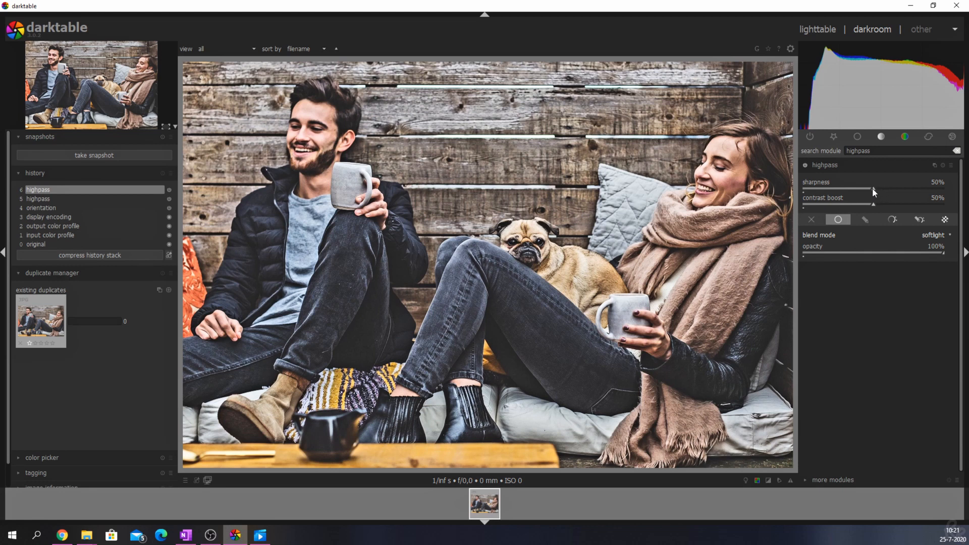
mouse_move(873, 190)
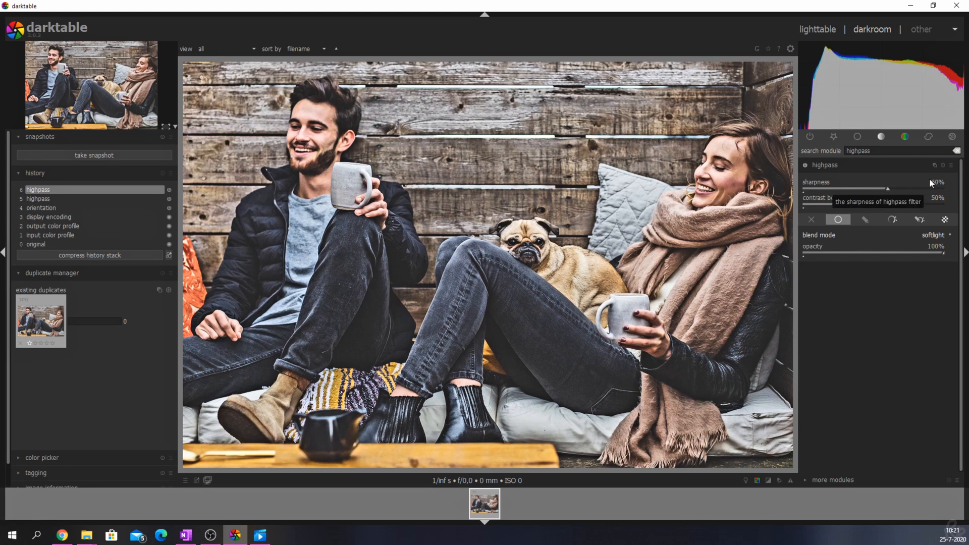
Raise highpass sharpness to 65% and lower contrast boost to 38%
left_click_drag(887, 187, 911, 188)
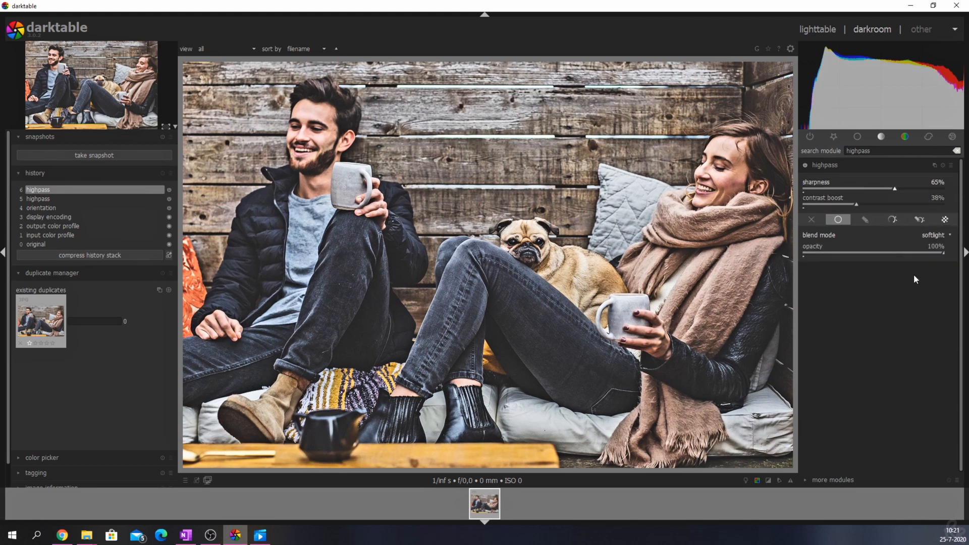
left_click_drag(942, 254, 805, 253)
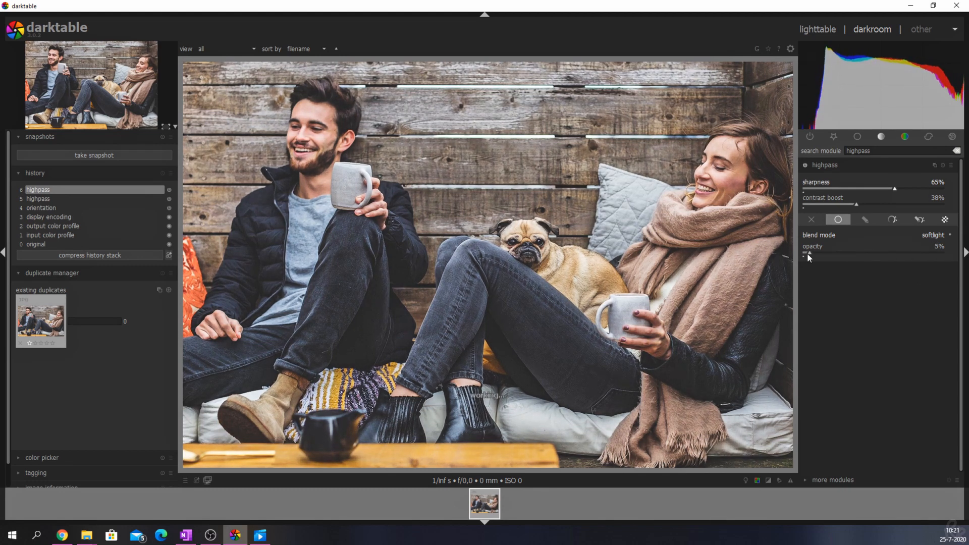
left_click_drag(808, 255, 822, 254)
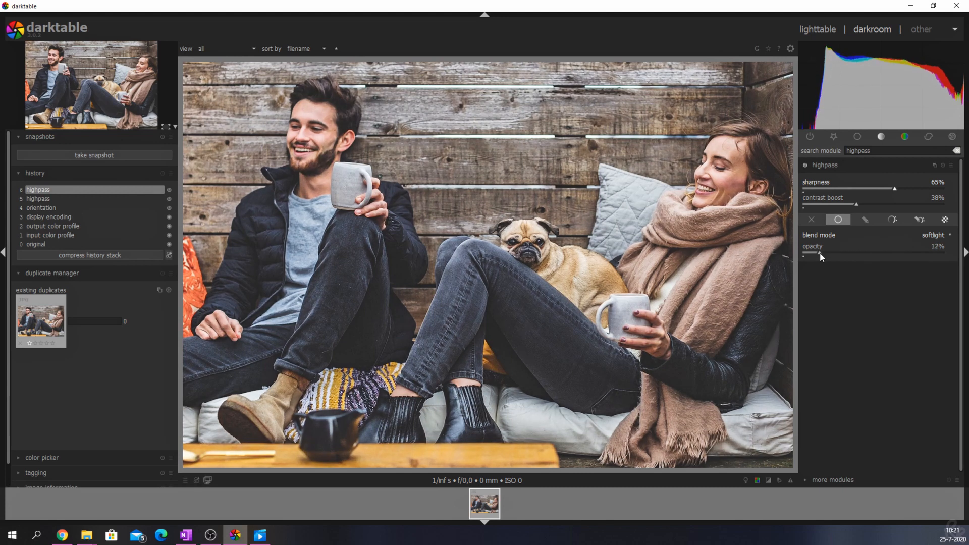
left_click_drag(813, 254, 943, 254)
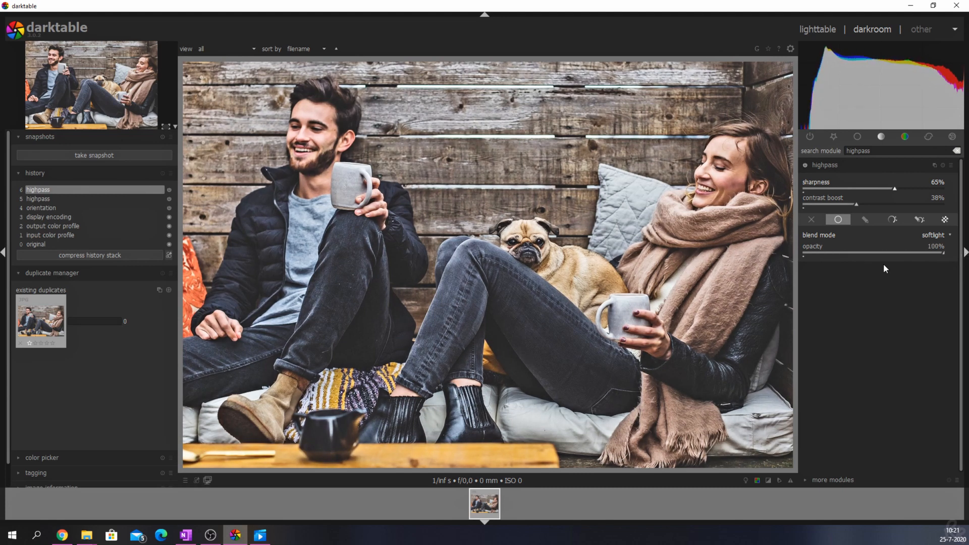
left_click(804, 165)
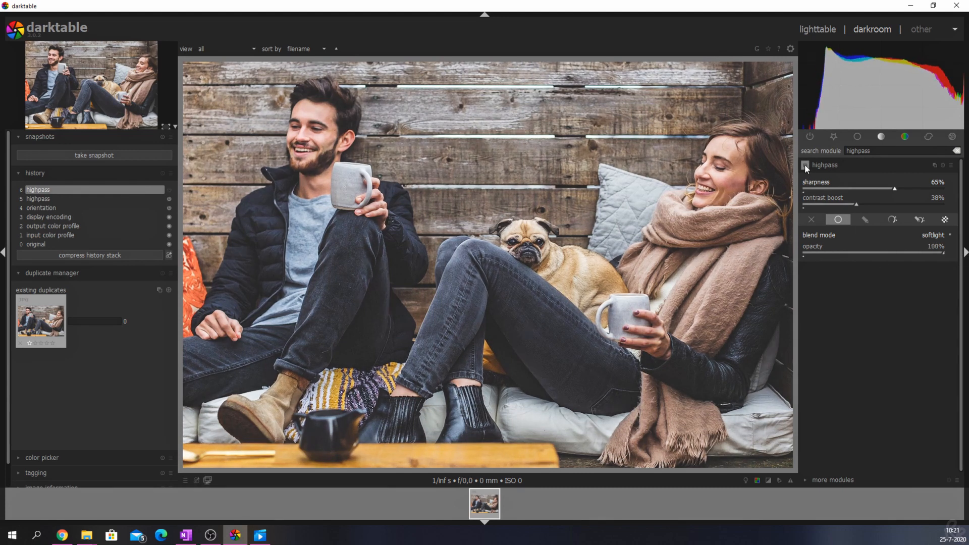
left_click(806, 165)
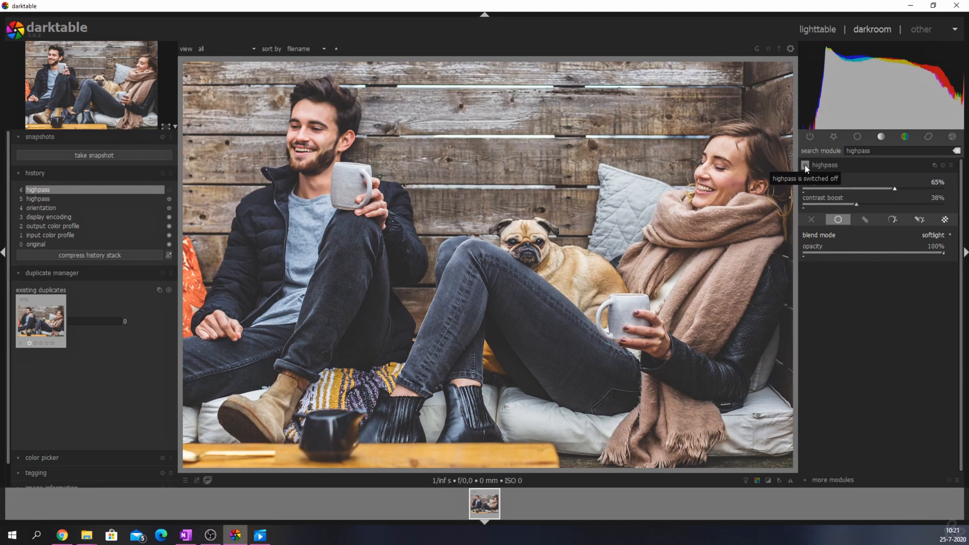
left_click(805, 165)
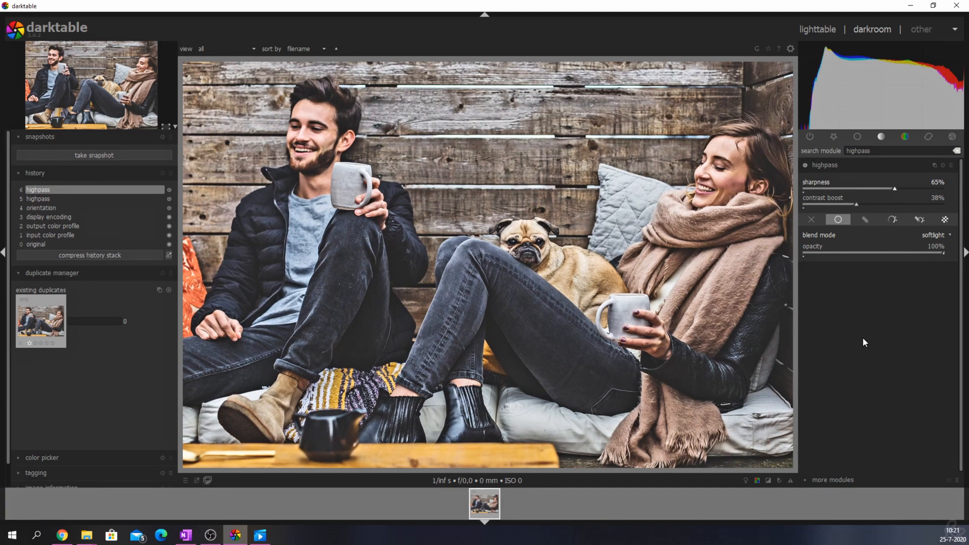